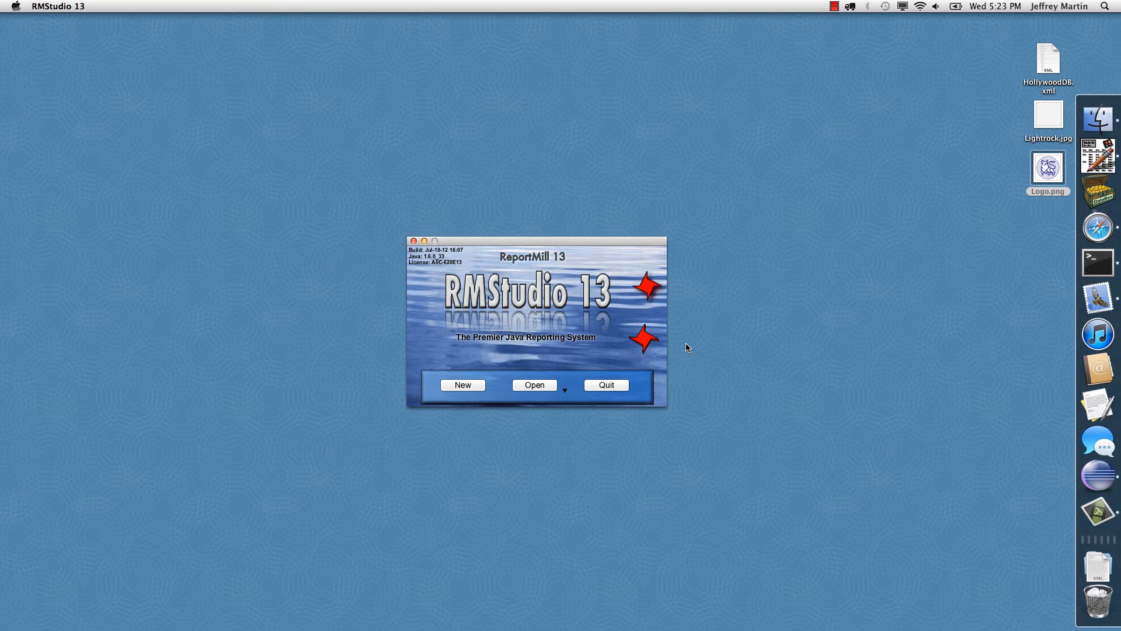
pyautogui.moveTo(648, 340)
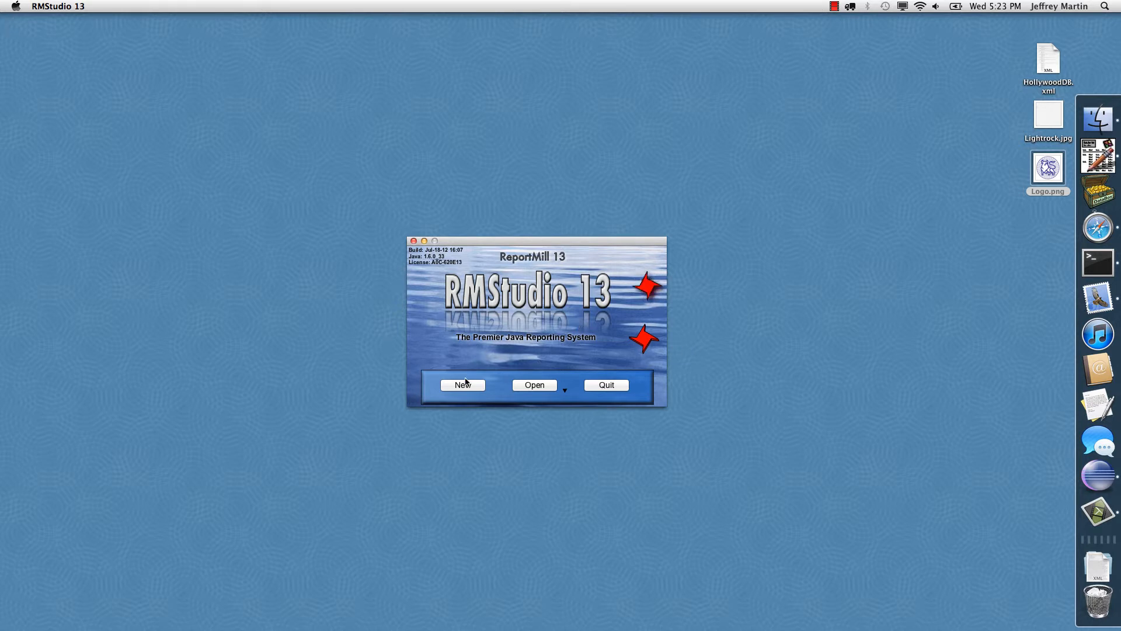
# Step: Create a new blank untitled report from the RMStudio splash screen
pyautogui.click(463, 385)
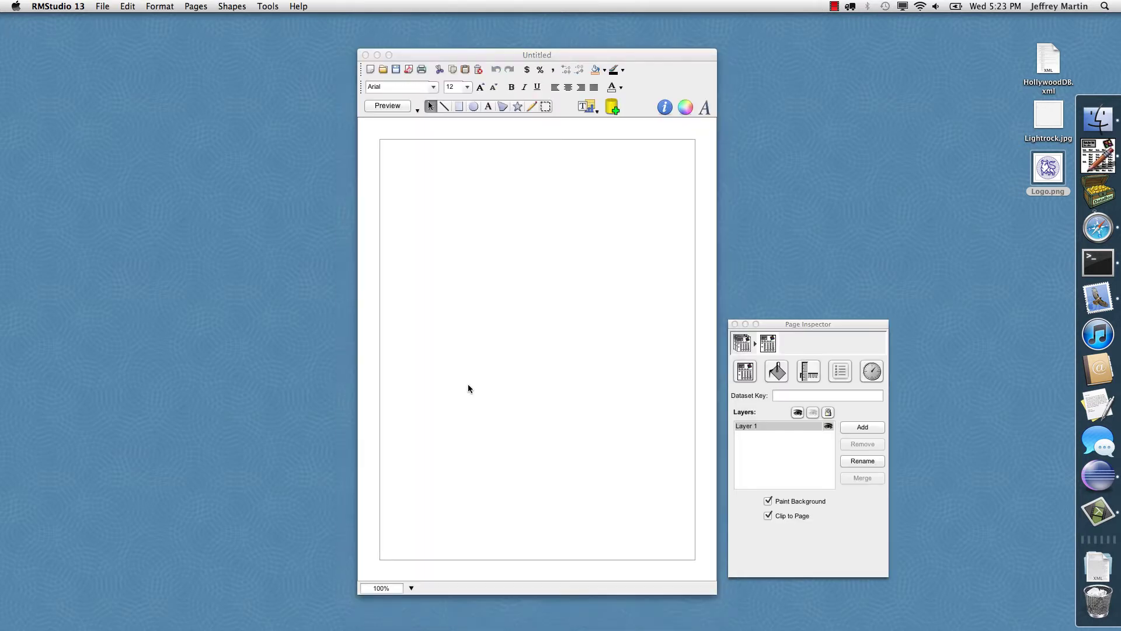
pyautogui.moveTo(502, 259)
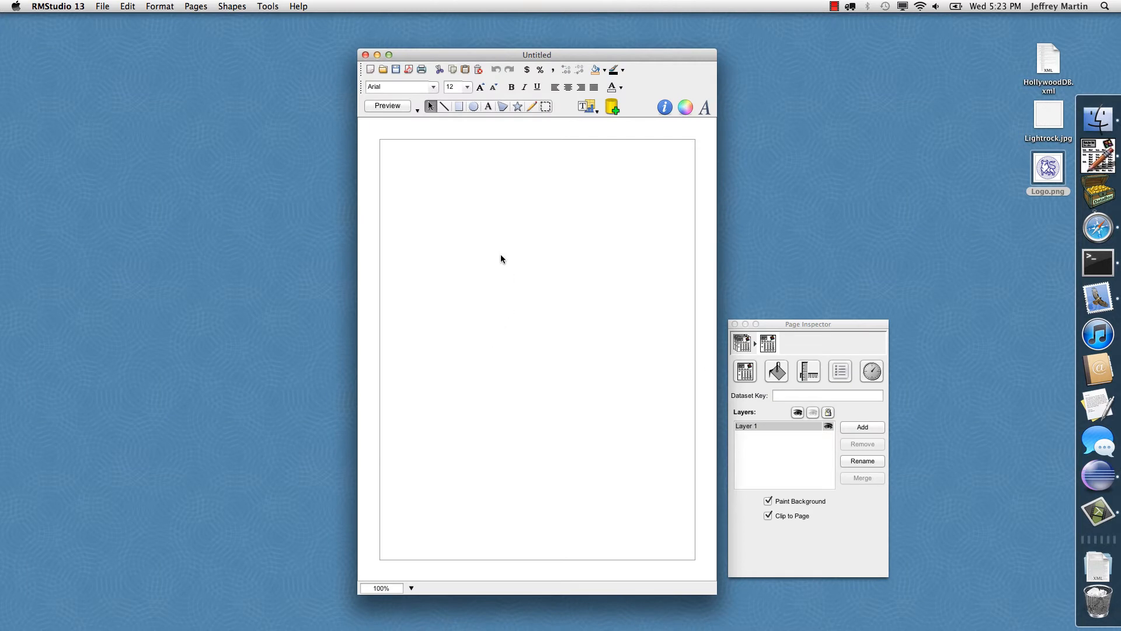
pyautogui.moveTo(464, 125)
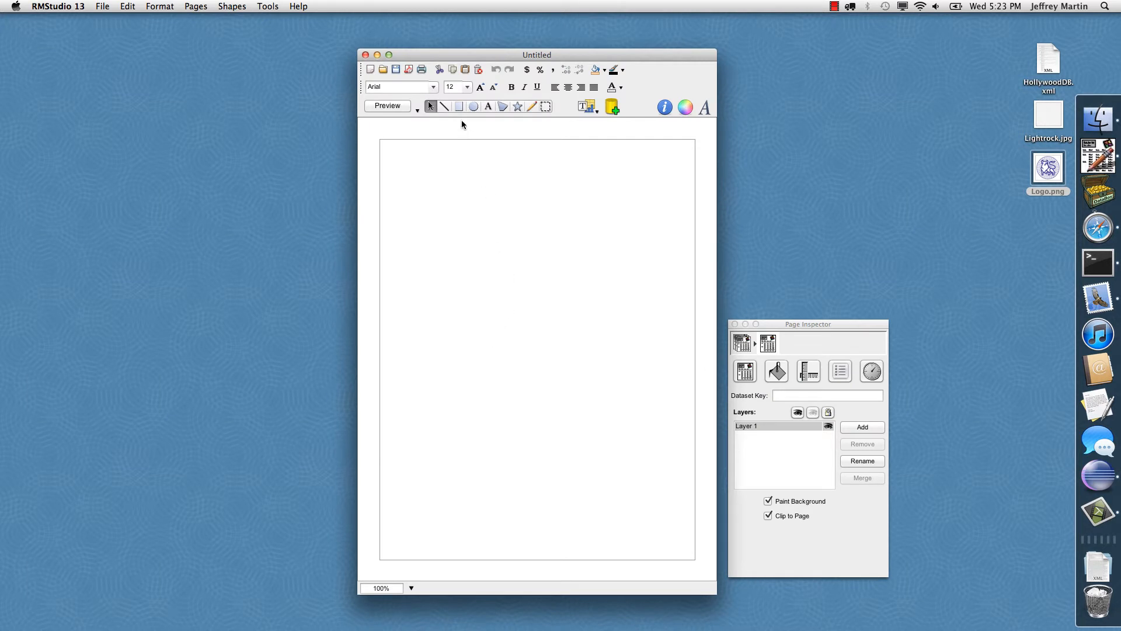
pyautogui.moveTo(459, 106)
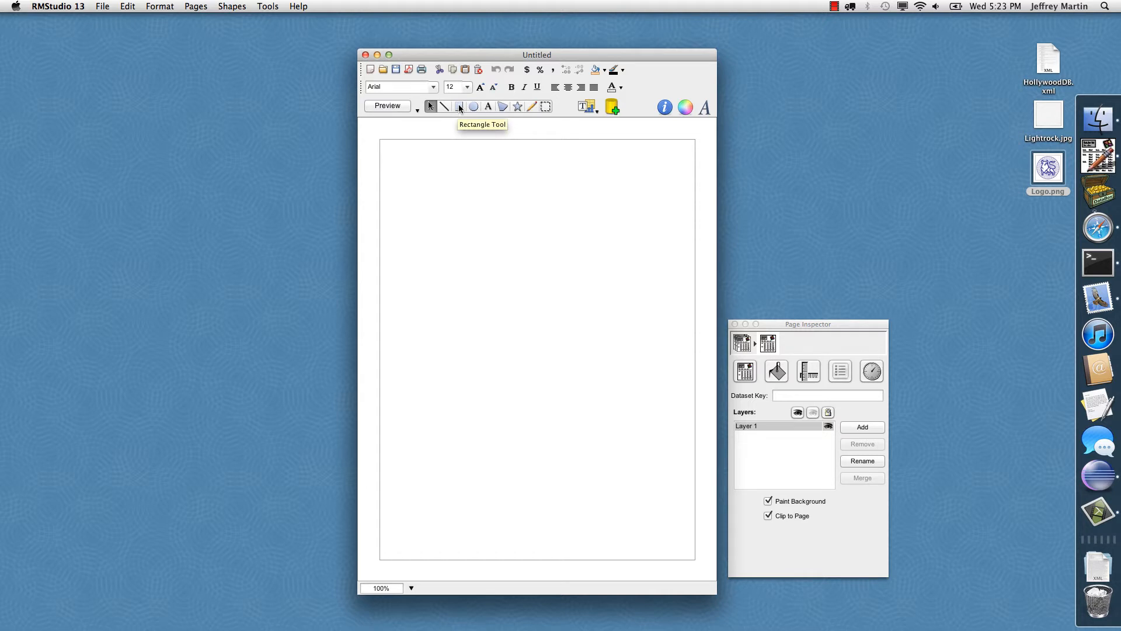
# Step: Draw a wide top rectangle, try cyan and gradient fills, then texture it with Lightrock.jpg
pyautogui.click(458, 106)
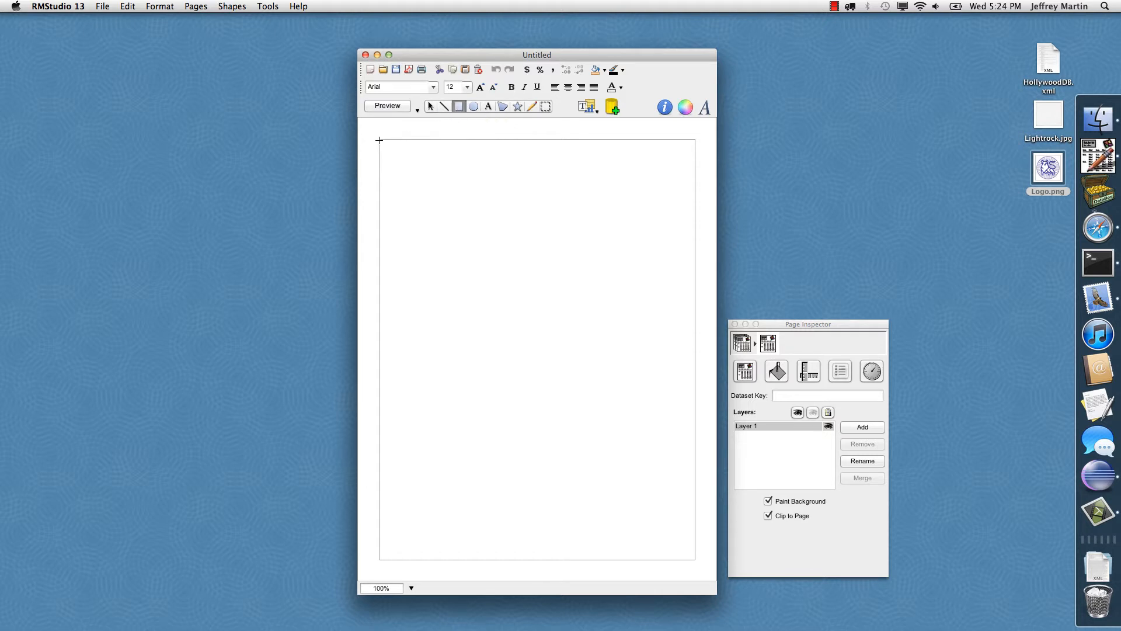
pyautogui.moveTo(380, 140); pyautogui.dragTo(690, 206)
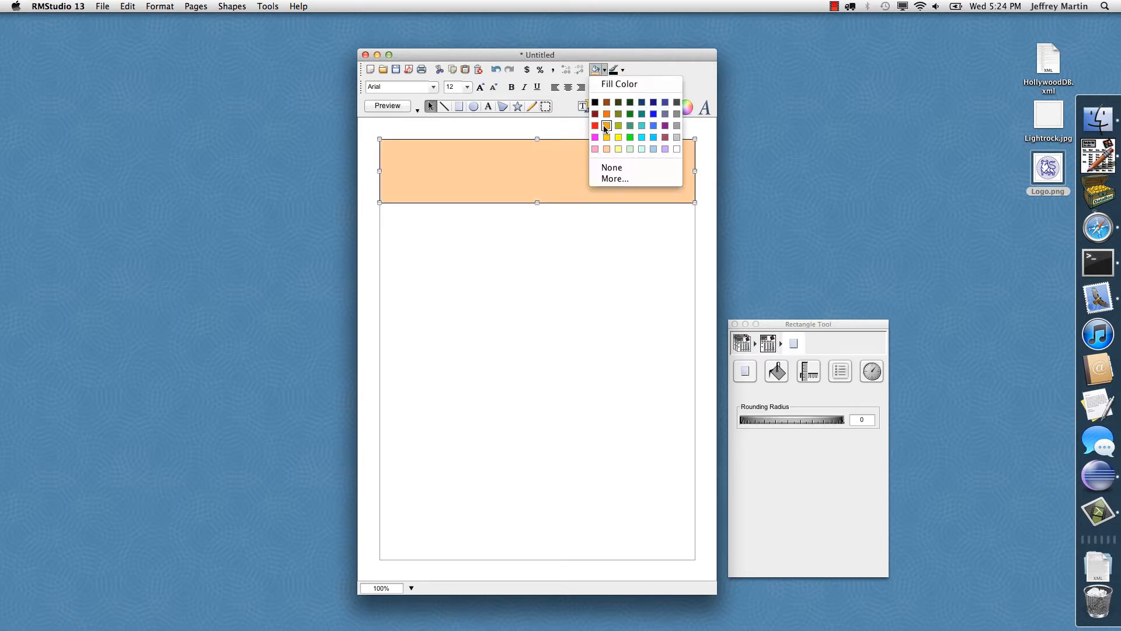
pyautogui.click(641, 136)
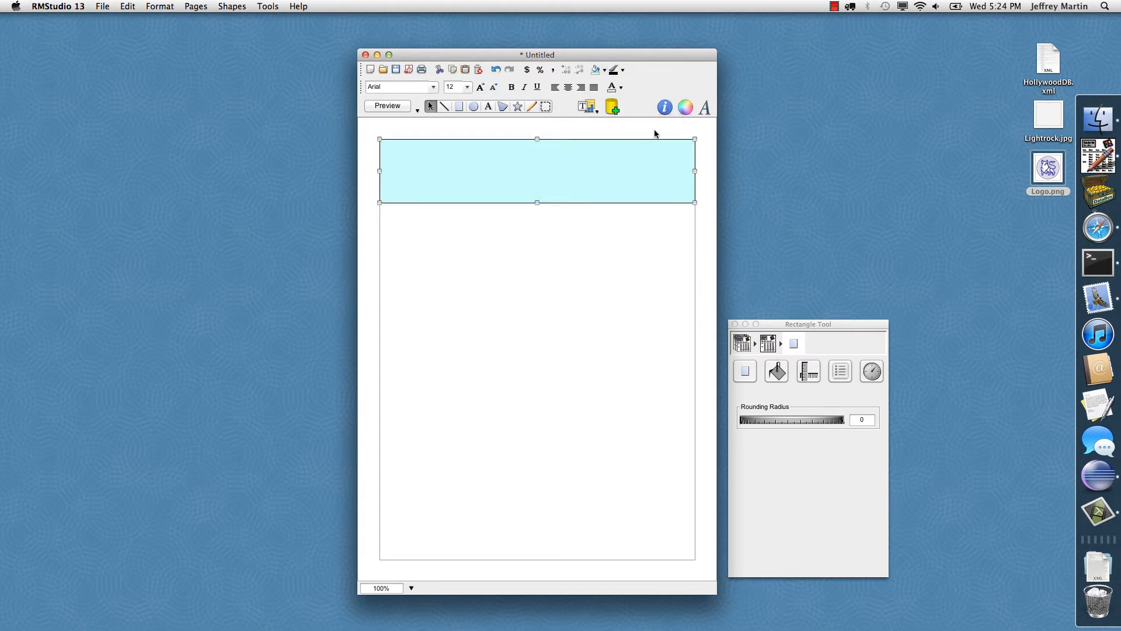
pyautogui.click(684, 107)
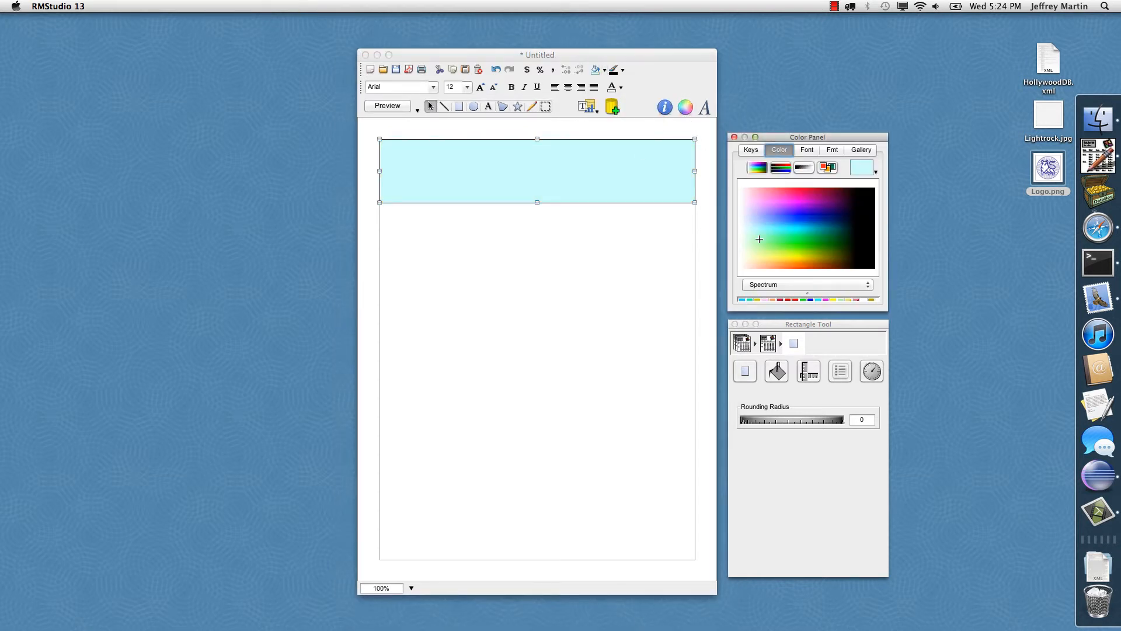
pyautogui.click(785, 232)
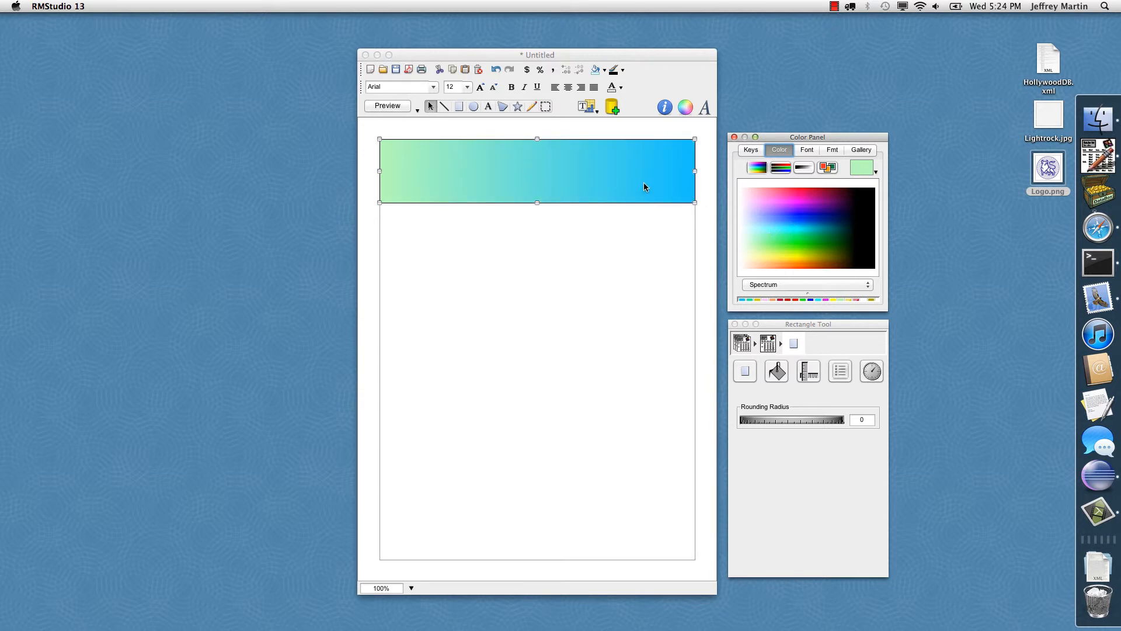
pyautogui.moveTo(1047, 114); pyautogui.dragTo(647, 153)
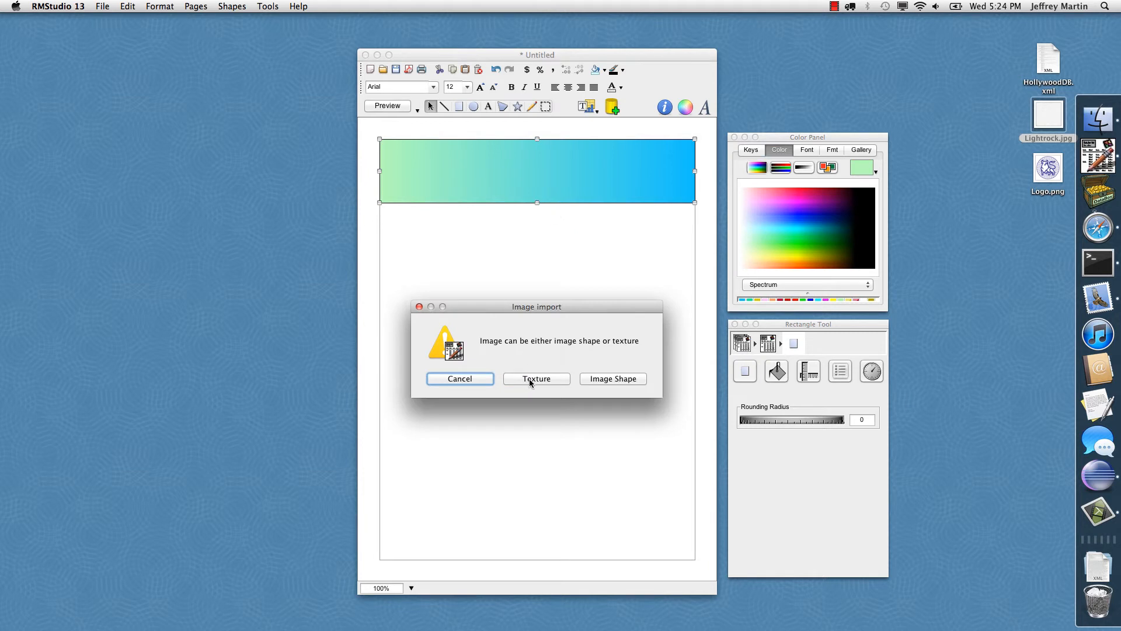
pyautogui.click(537, 378)
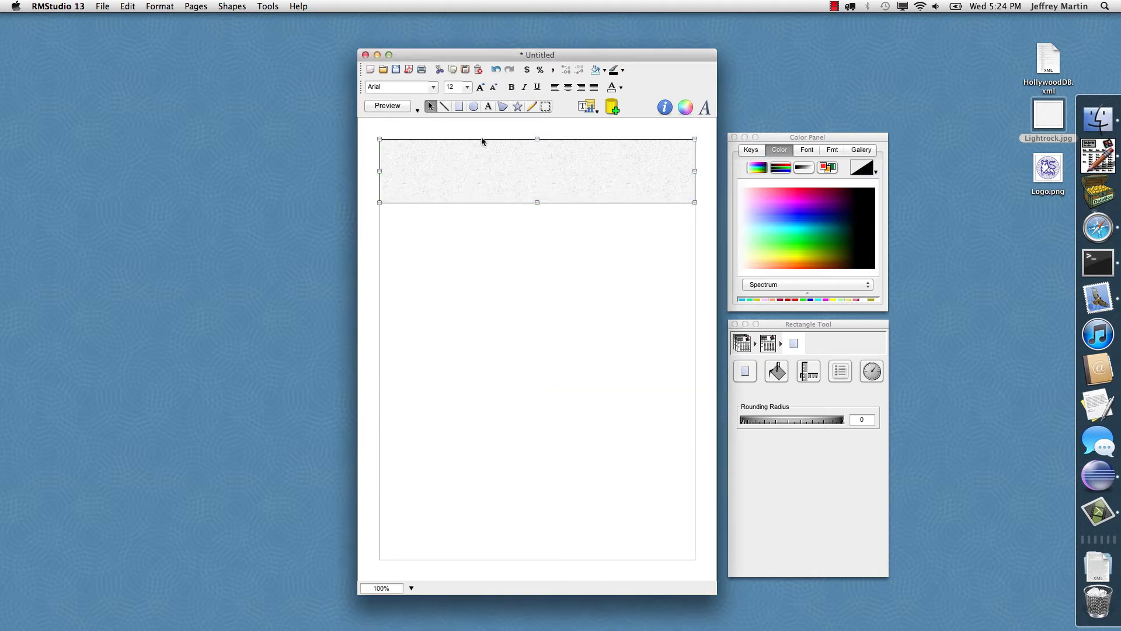
pyautogui.moveTo(488, 107)
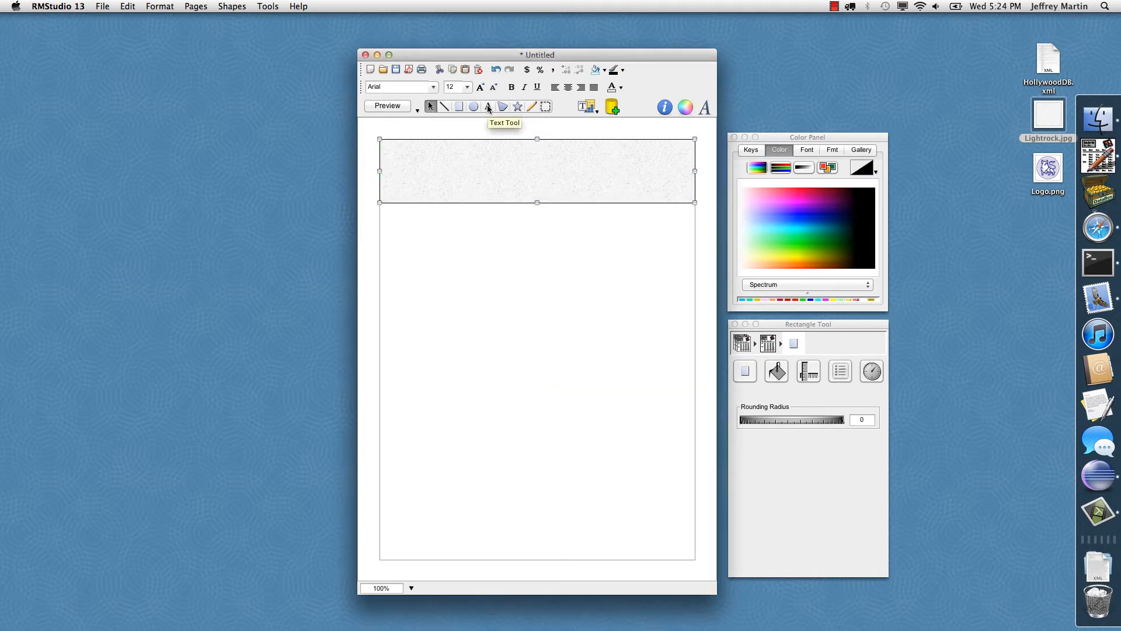
# Step: Type a bold 'Hollywood Report' title into the textured header band
pyautogui.click(488, 105)
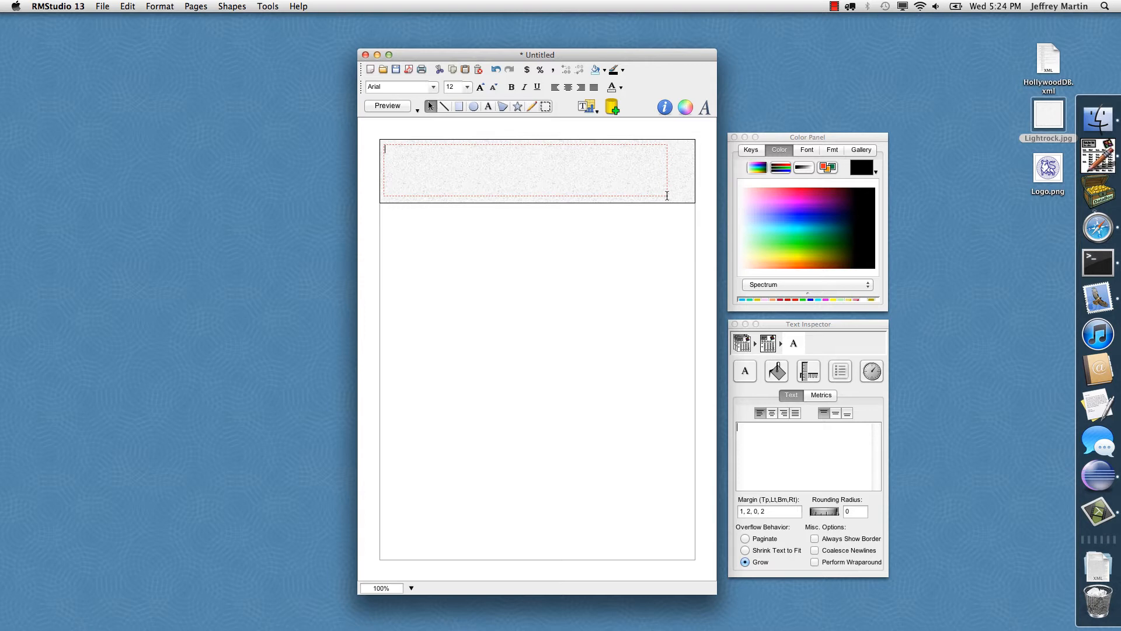
pyautogui.write('Hollywood')
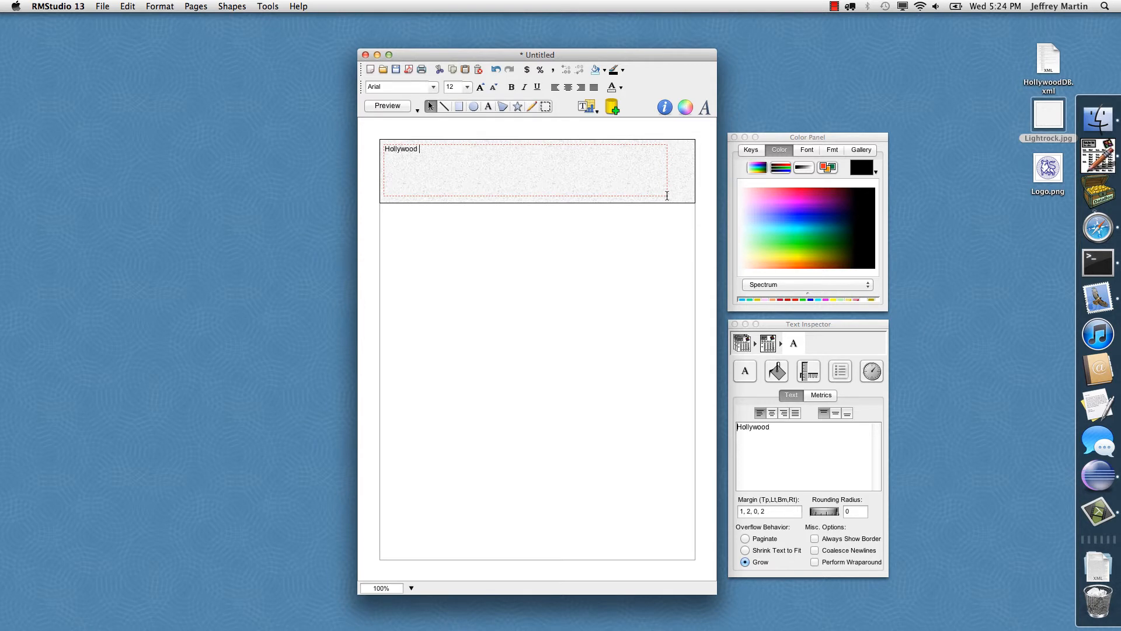
pyautogui.write('Report')
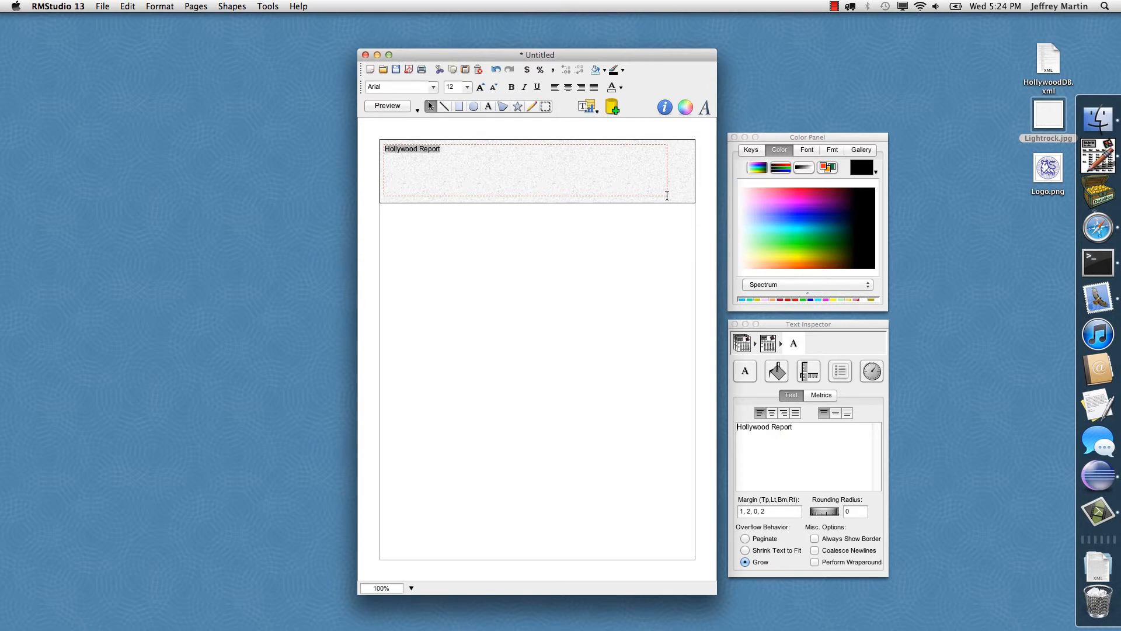
pyautogui.click(510, 87)
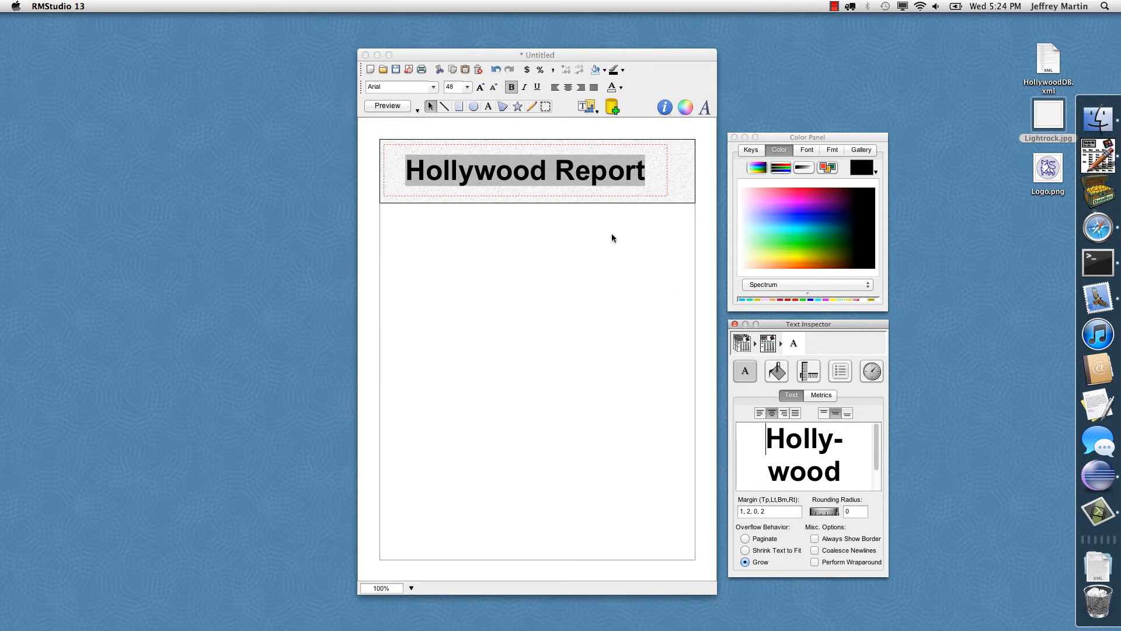
pyautogui.click(777, 370)
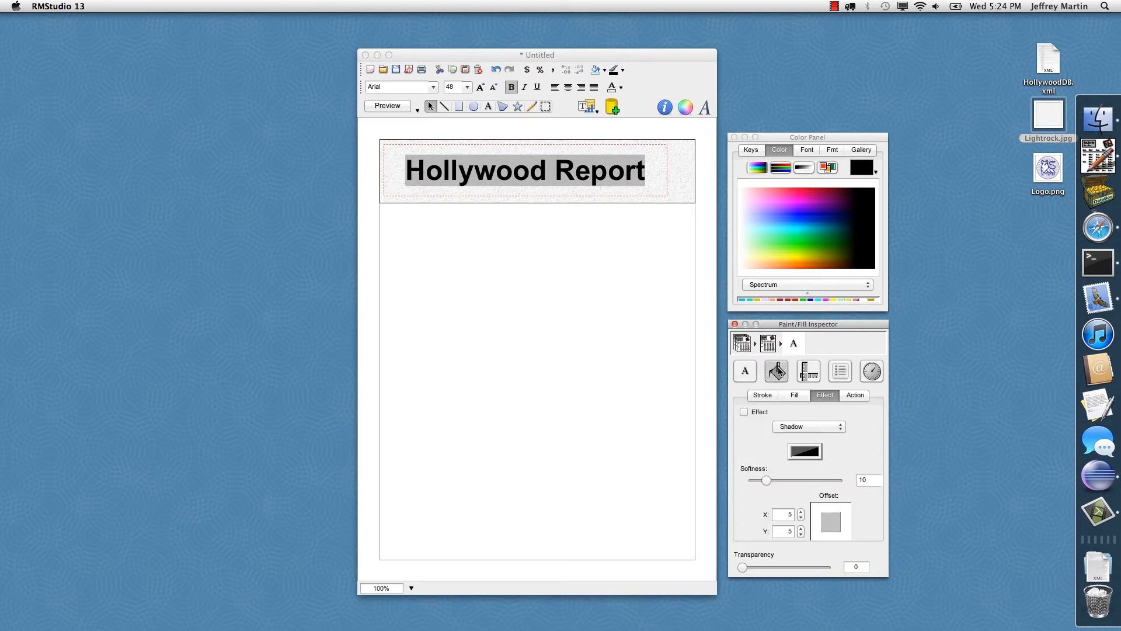
# Step: Give the title a Shadow effect and apply Emboss to the header rectangle
pyautogui.click(744, 412)
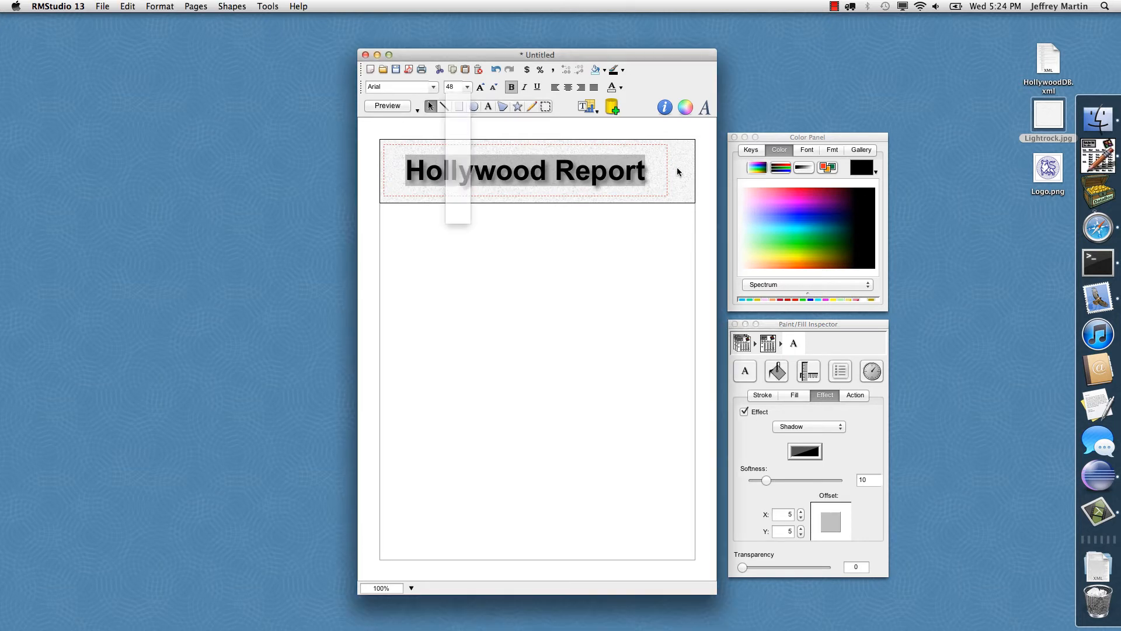
pyautogui.click(808, 427)
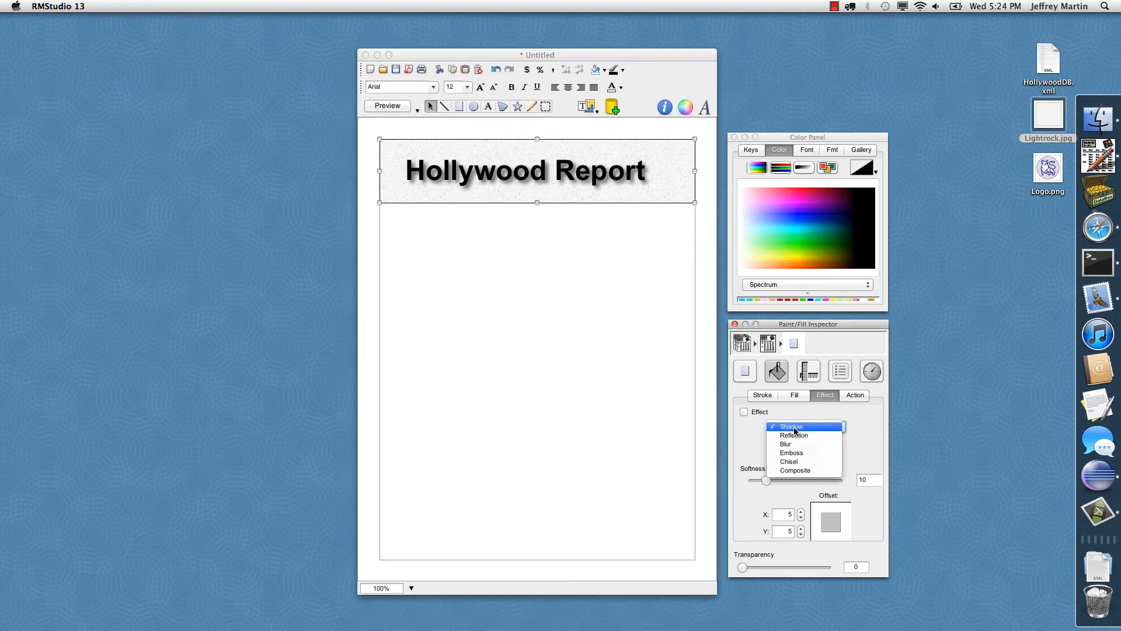
pyautogui.click(792, 452)
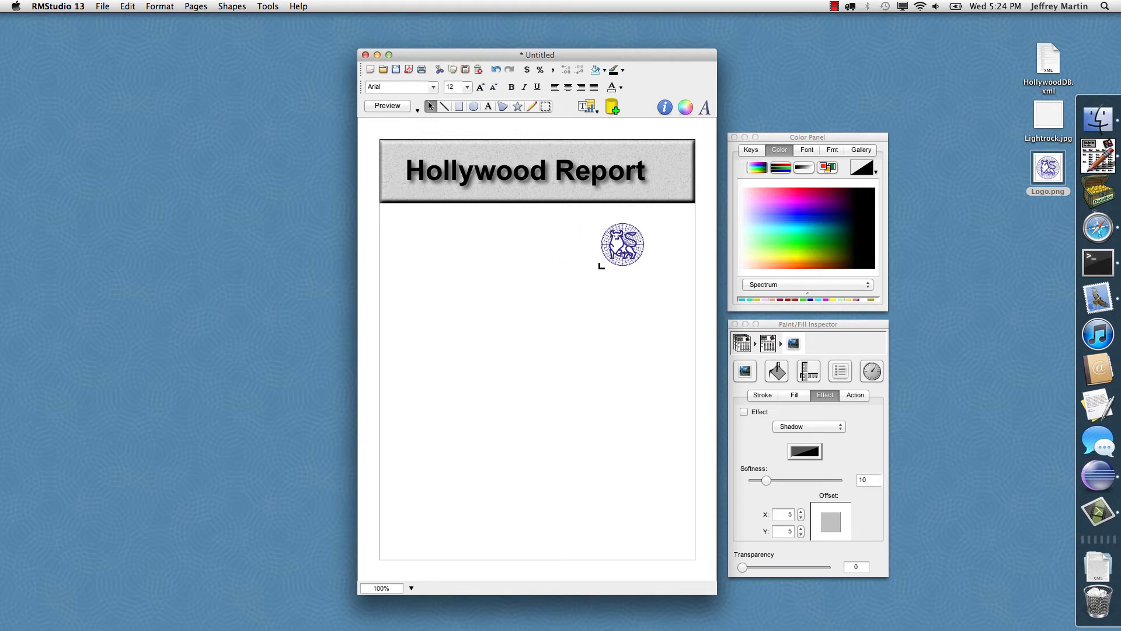
# Step: Drop Logo.png onto the right end of the header band
pyautogui.moveTo(621, 245); pyautogui.dragTo(662, 171)
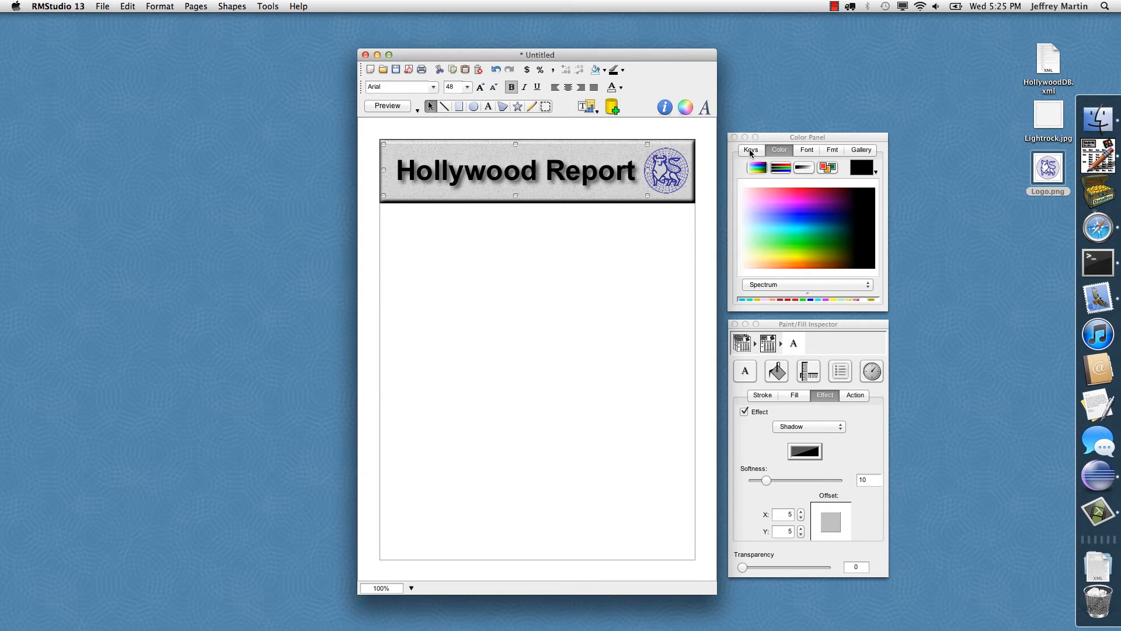
pyautogui.click(751, 150)
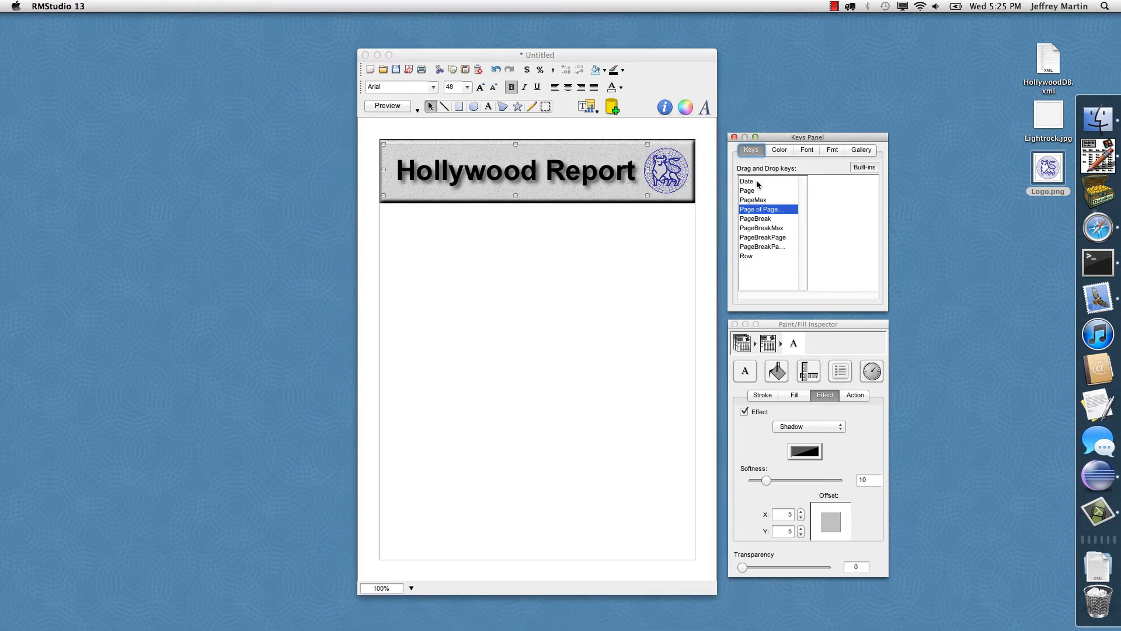
pyautogui.moveTo(746, 180); pyautogui.dragTo(413, 222)
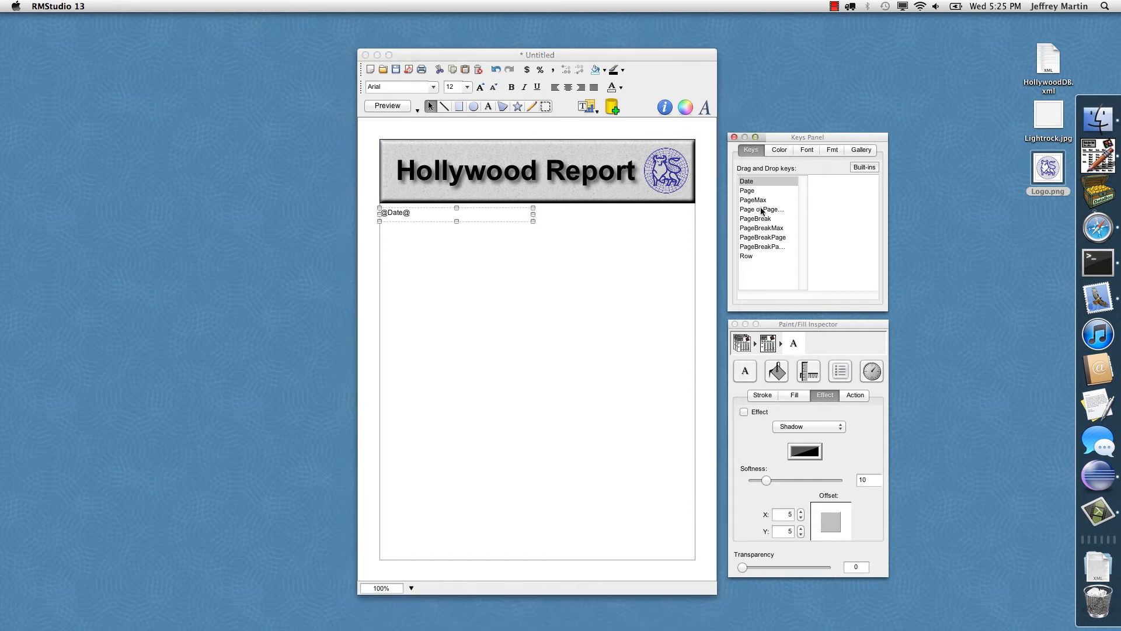
pyautogui.moveTo(761, 209); pyautogui.dragTo(547, 554)
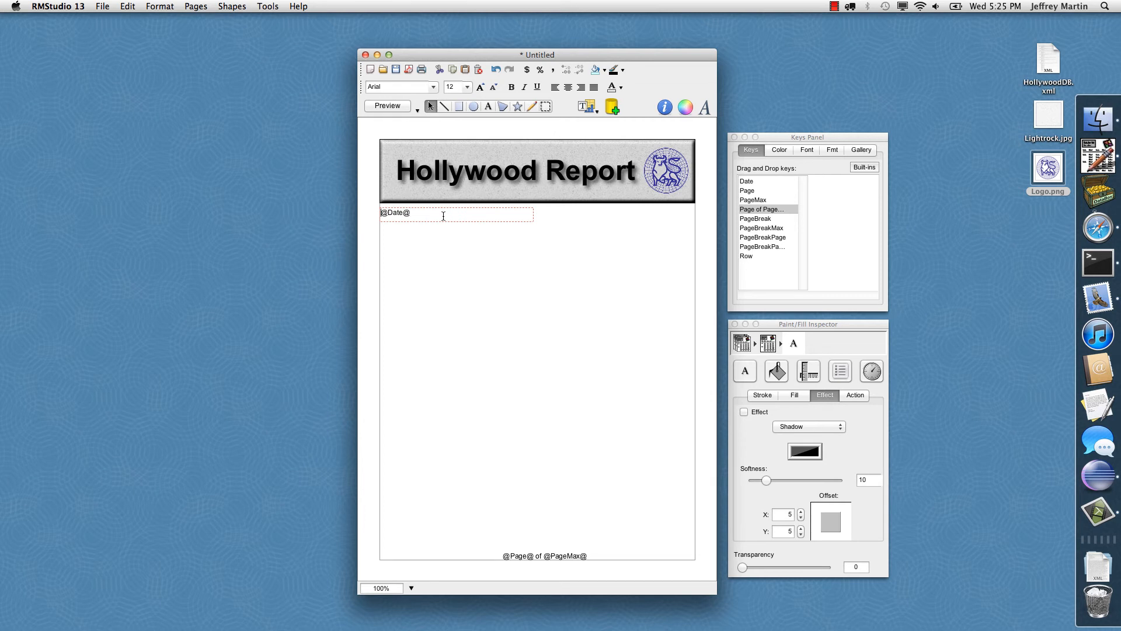
# Step: Add a bold blue "Today's Date is:" caption before the date and preview the report as PDF
pyautogui.write("Today's Date is:")
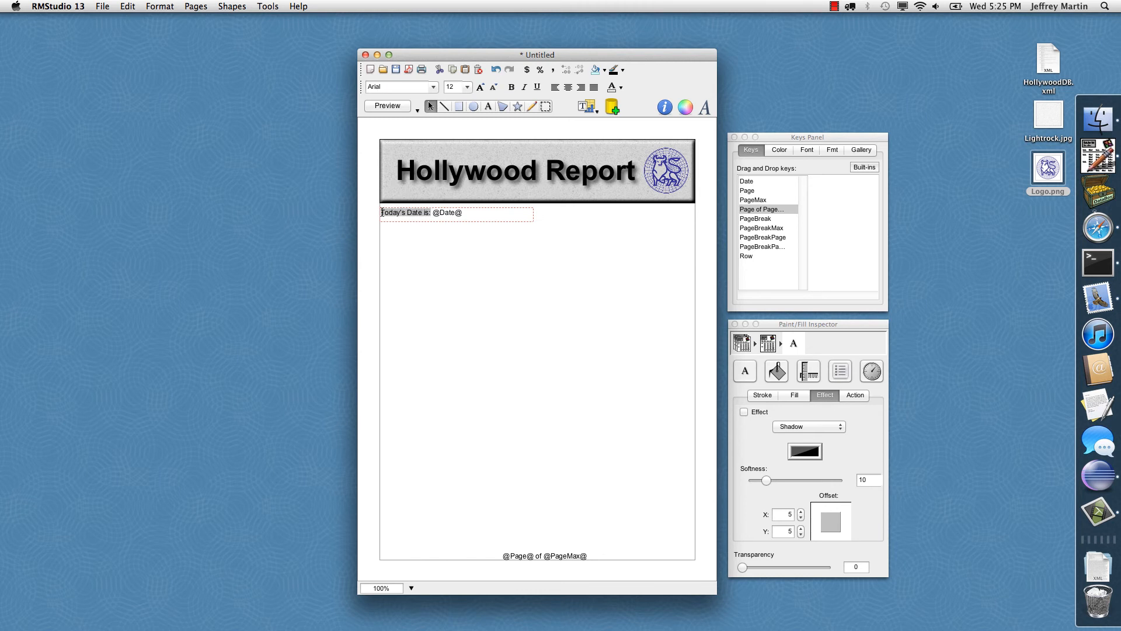
pyautogui.click(510, 87)
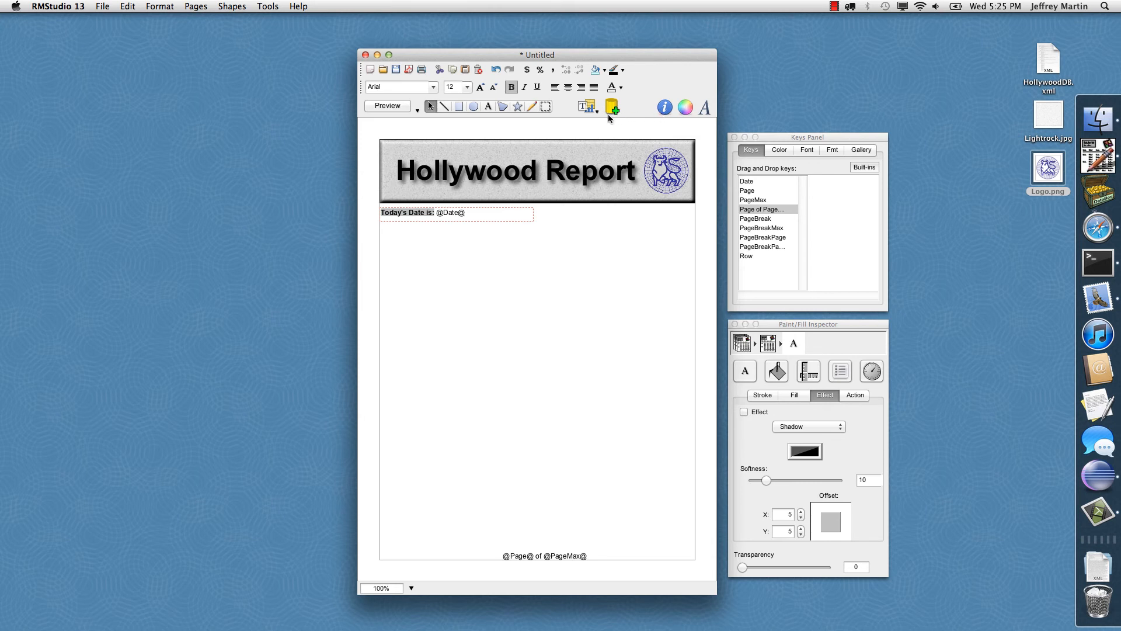
pyautogui.click(621, 87)
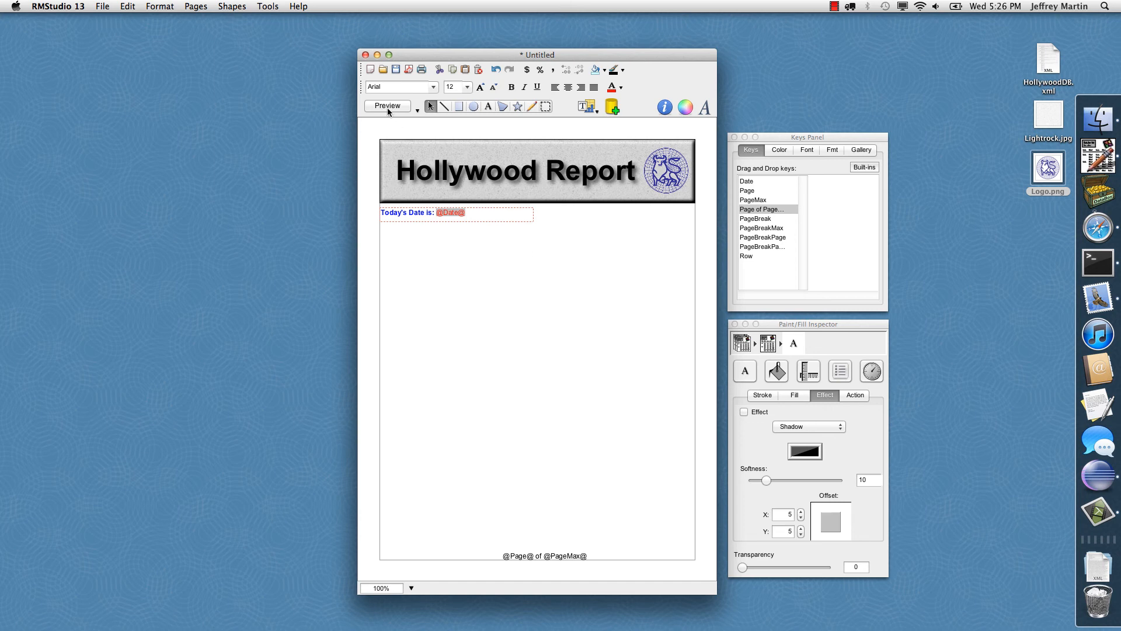
pyautogui.click(387, 106)
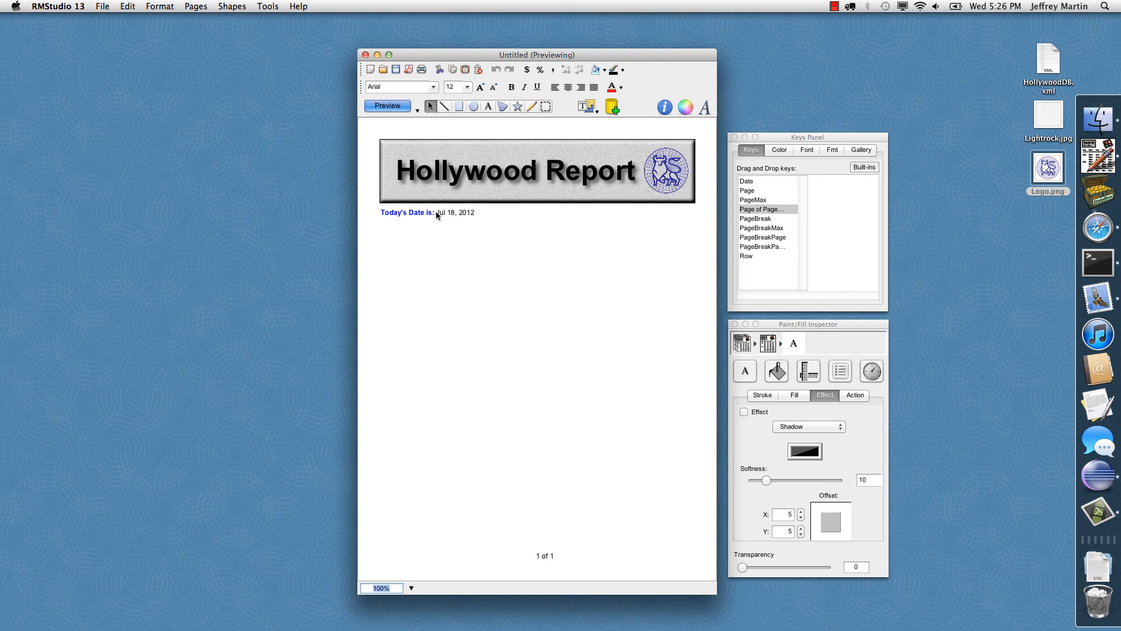
pyautogui.moveTo(608, 414)
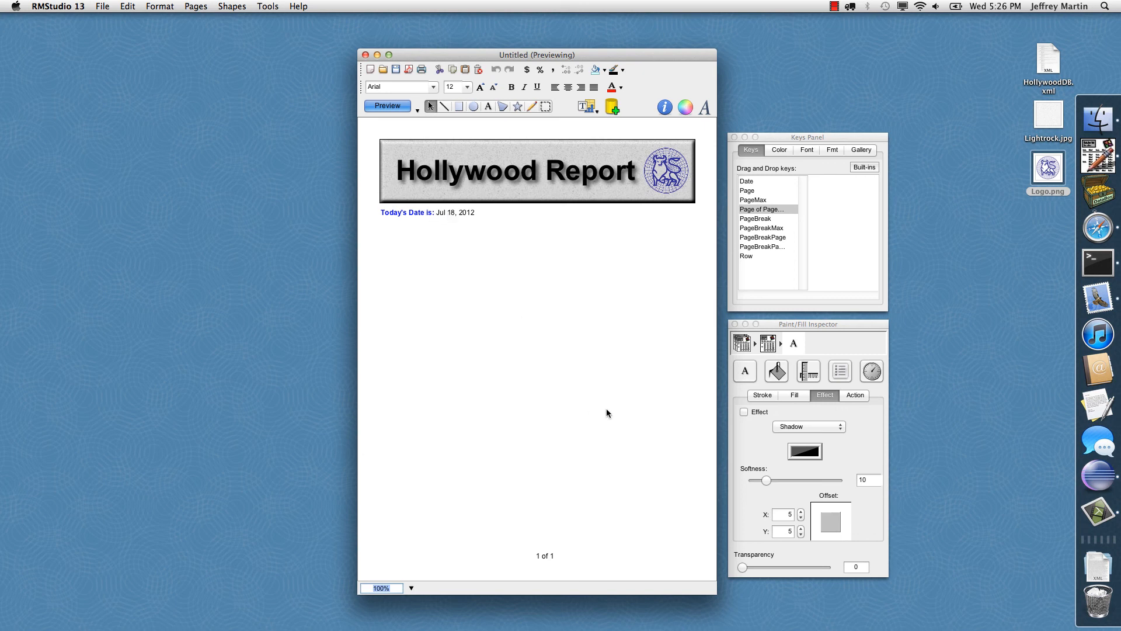
pyautogui.moveTo(387, 109)
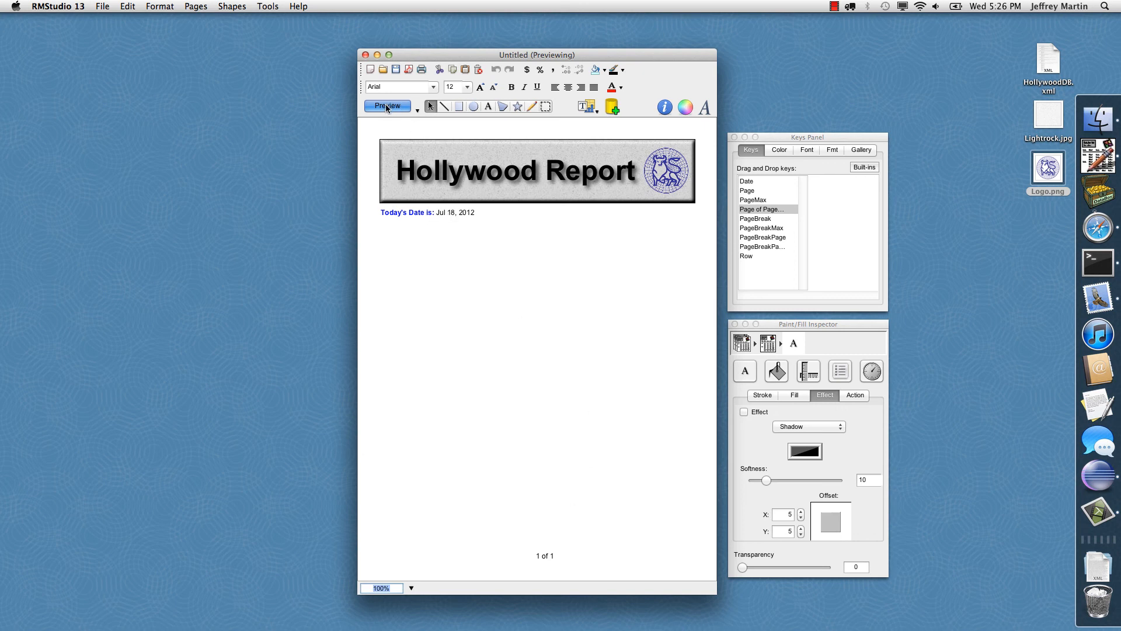
pyautogui.click(387, 106)
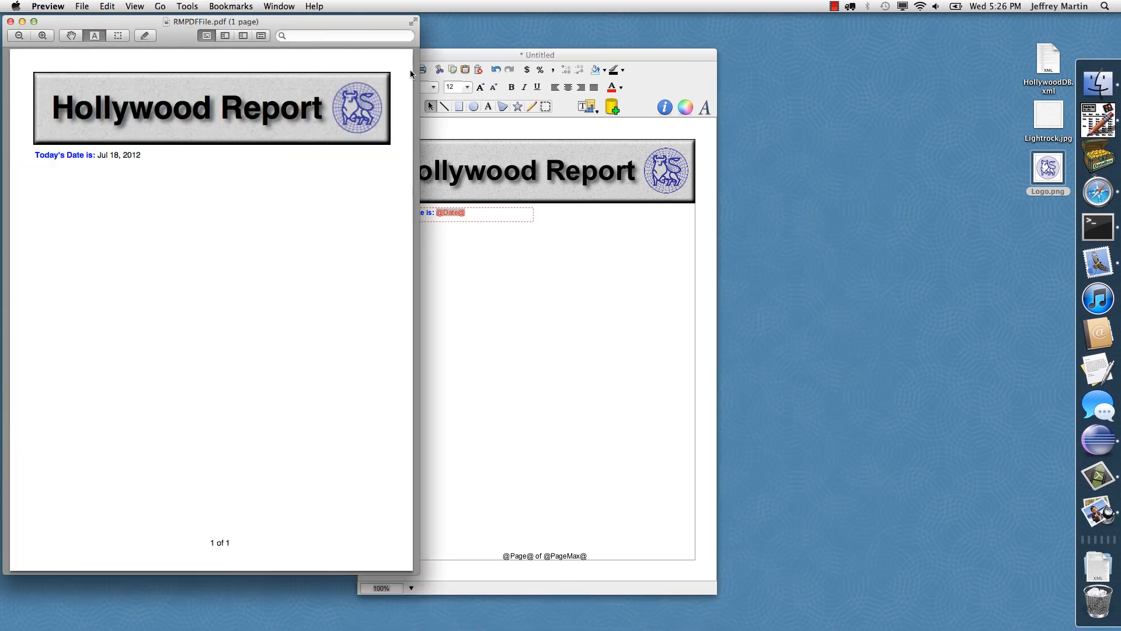
pyautogui.moveTo(207, 21); pyautogui.dragTo(478, 60)
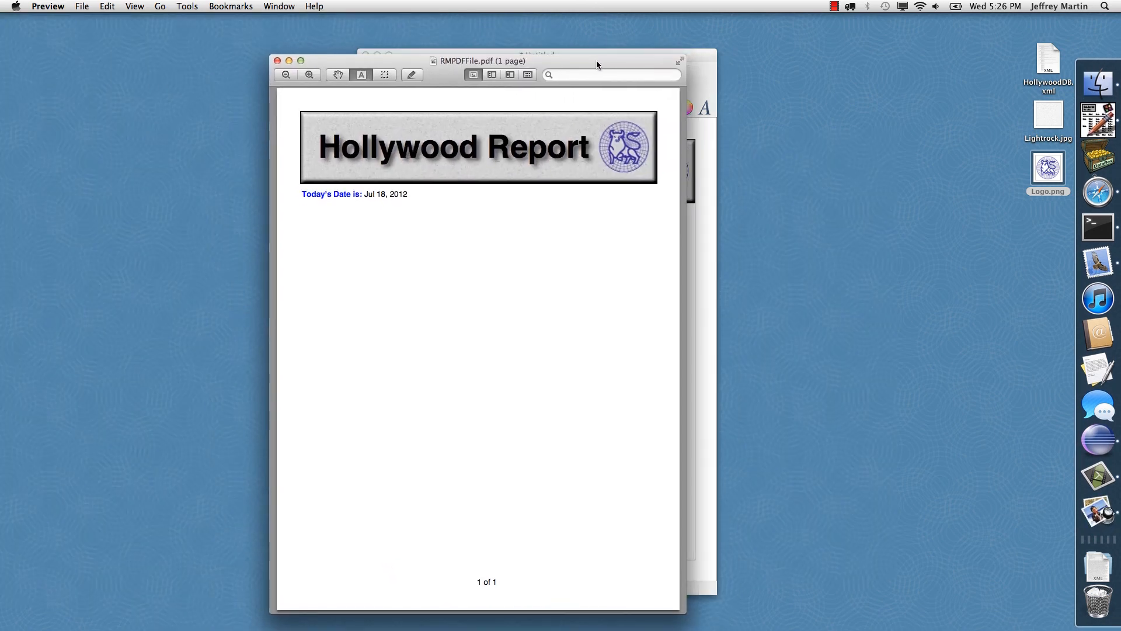
pyautogui.moveTo(597, 60); pyautogui.dragTo(586, 59)
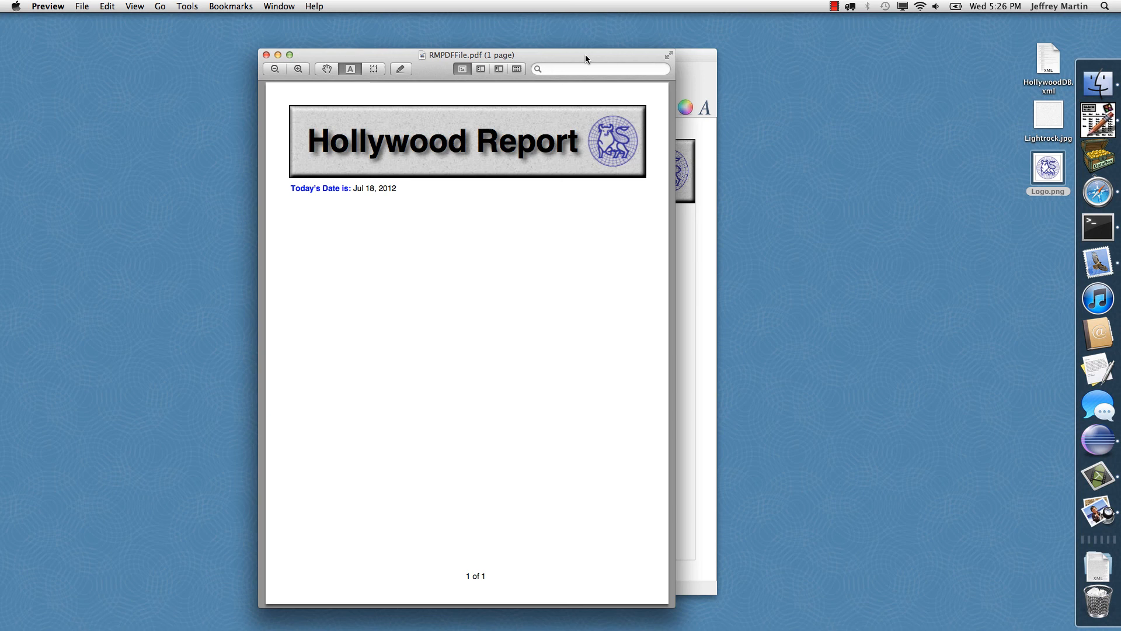